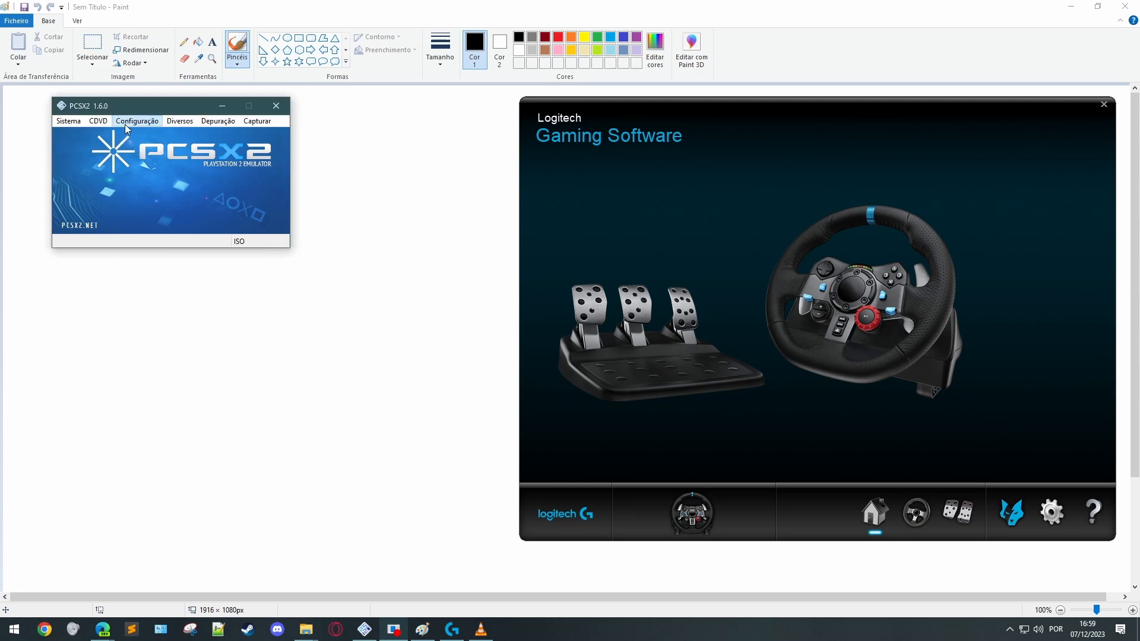
- Open the Configuração menu's plug-in/BIOS selection window
left_click(136, 121)
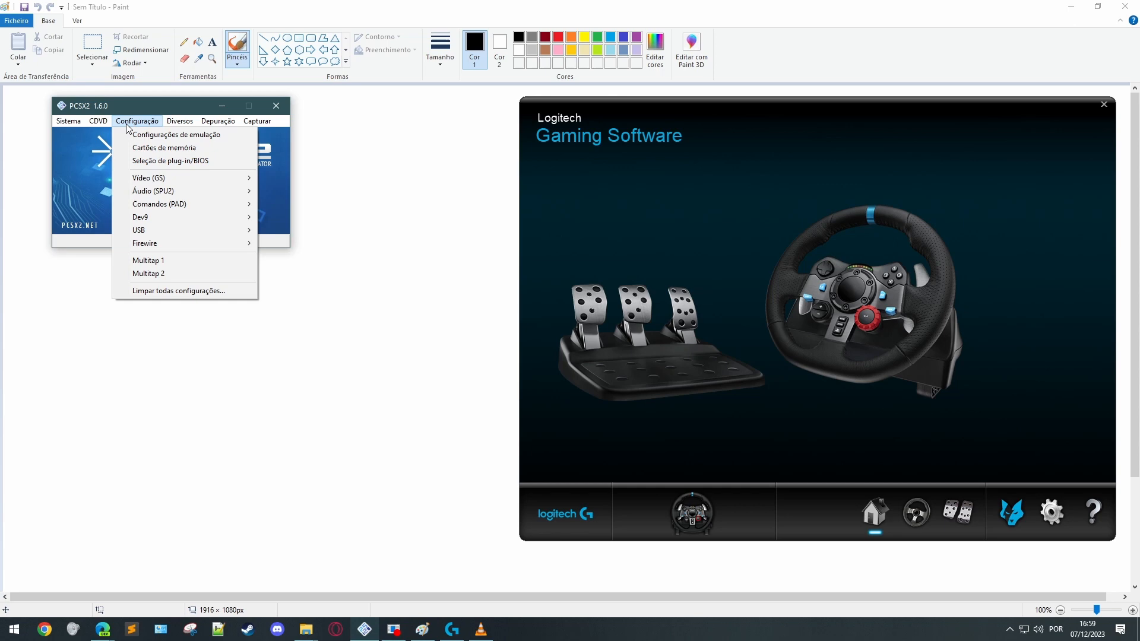
mouse_move(170, 160)
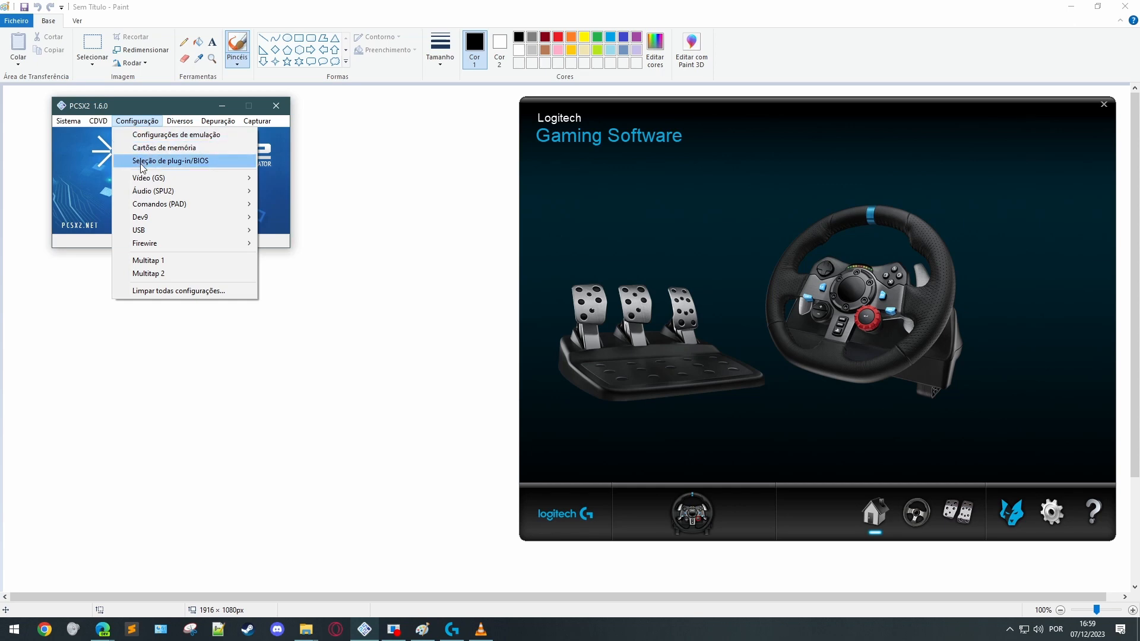
left_click(169, 161)
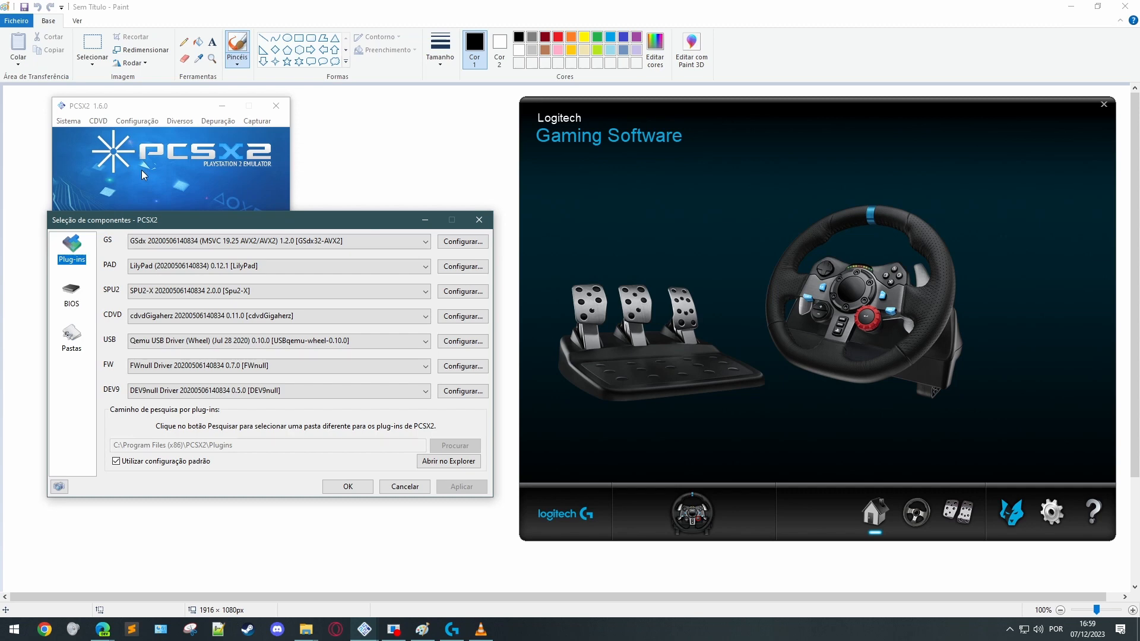
- Open the configuration of the Qemu USB Driver (Wheel) plug-in
left_click(276, 340)
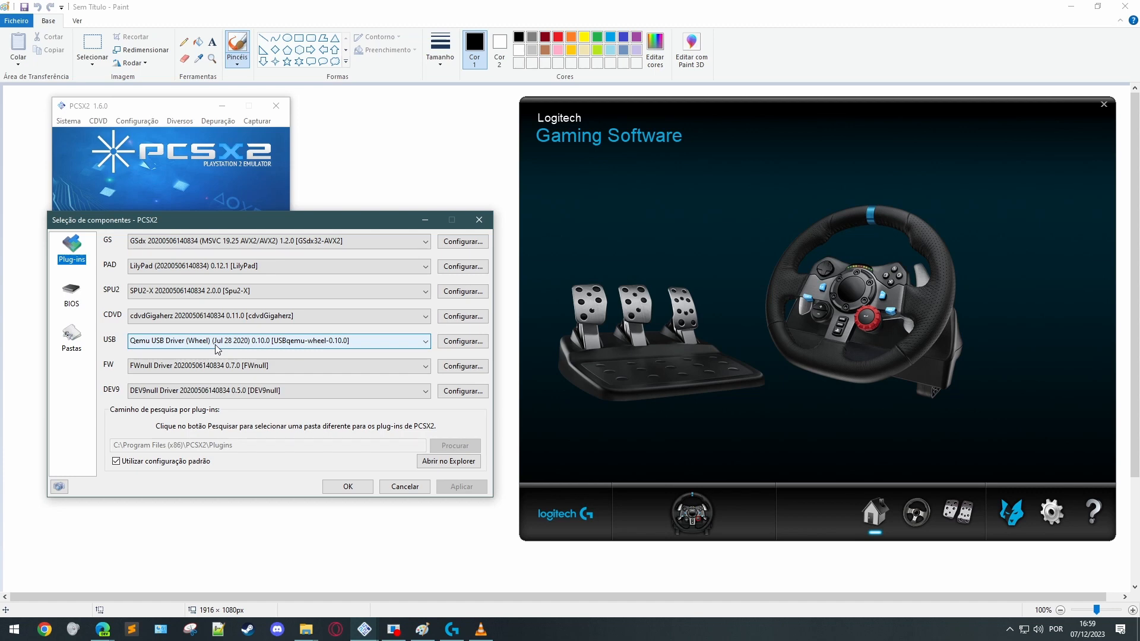
left_click(463, 341)
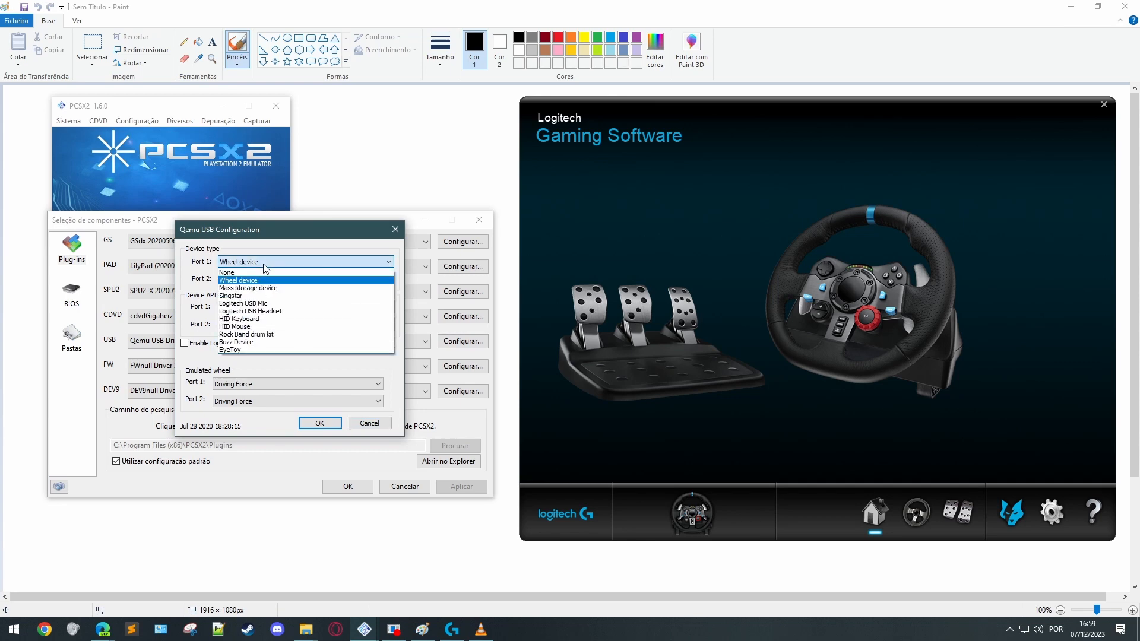
- Make the ports Wheel devices using DInput, emulating Driving Force
left_click(239, 280)
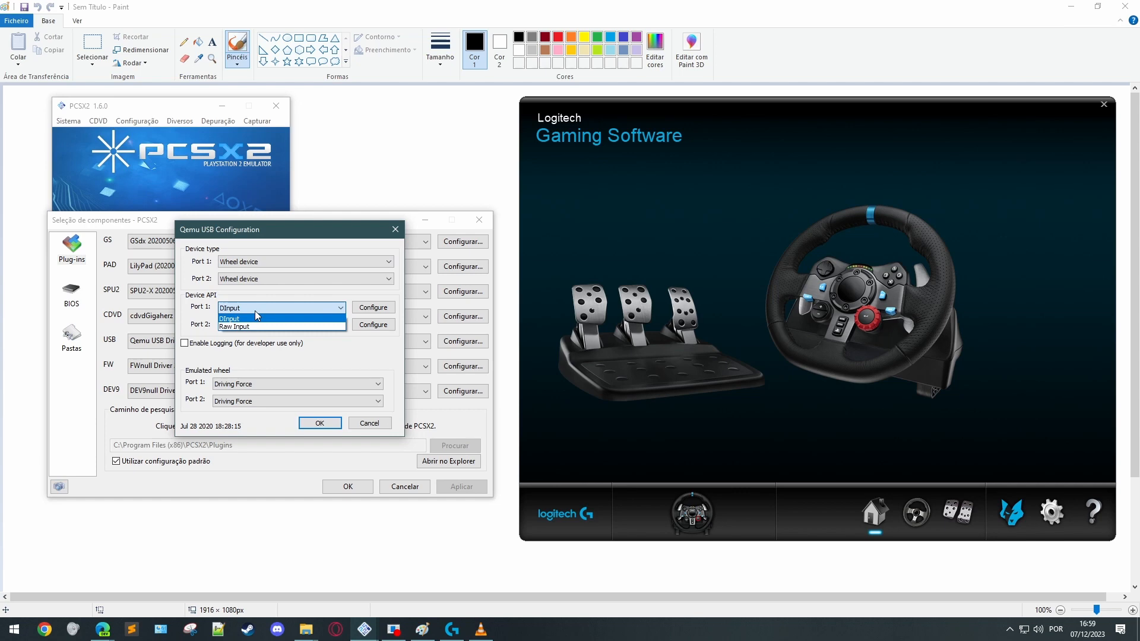
left_click(230, 318)
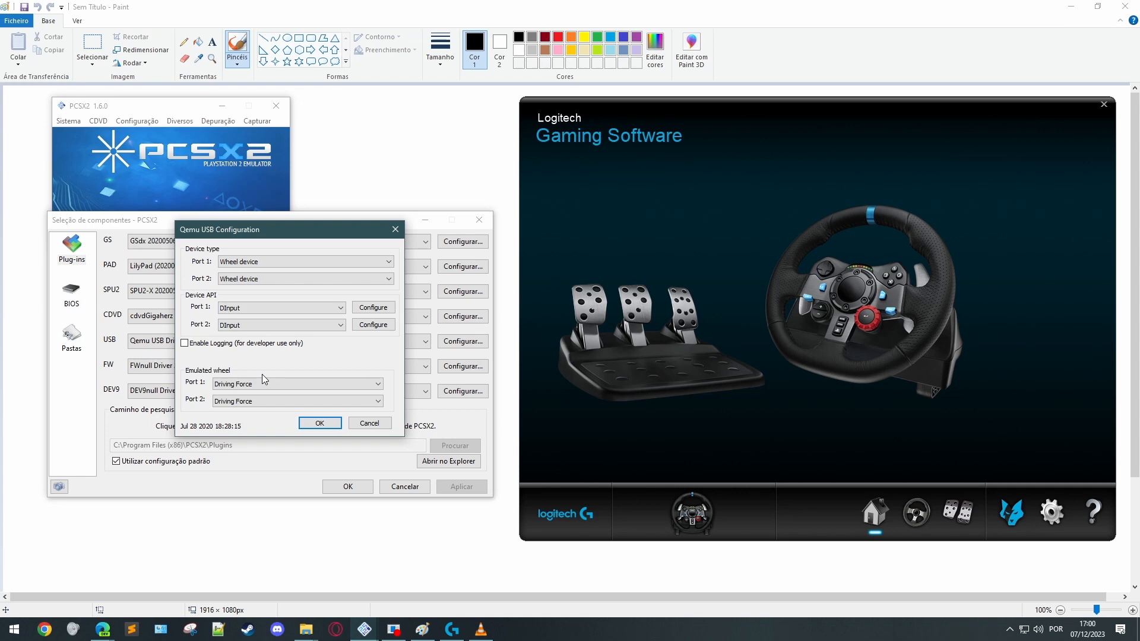
left_click(297, 384)
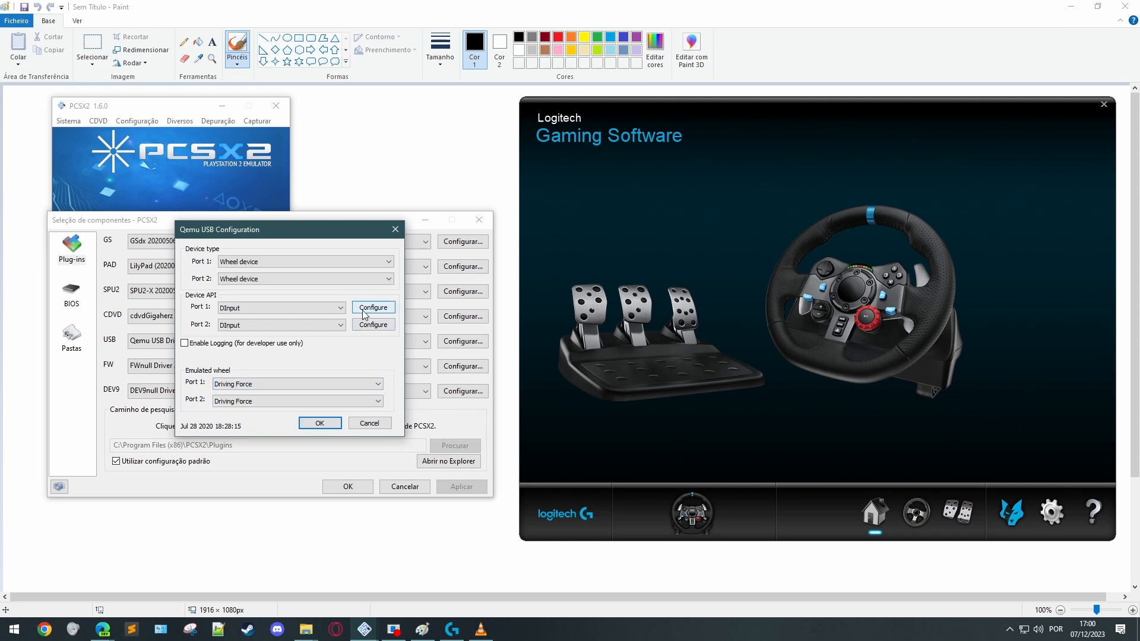
- Open the port 1 DInput wheel mapping while Logitech Gaming Software shows the wheel
left_click(373, 308)
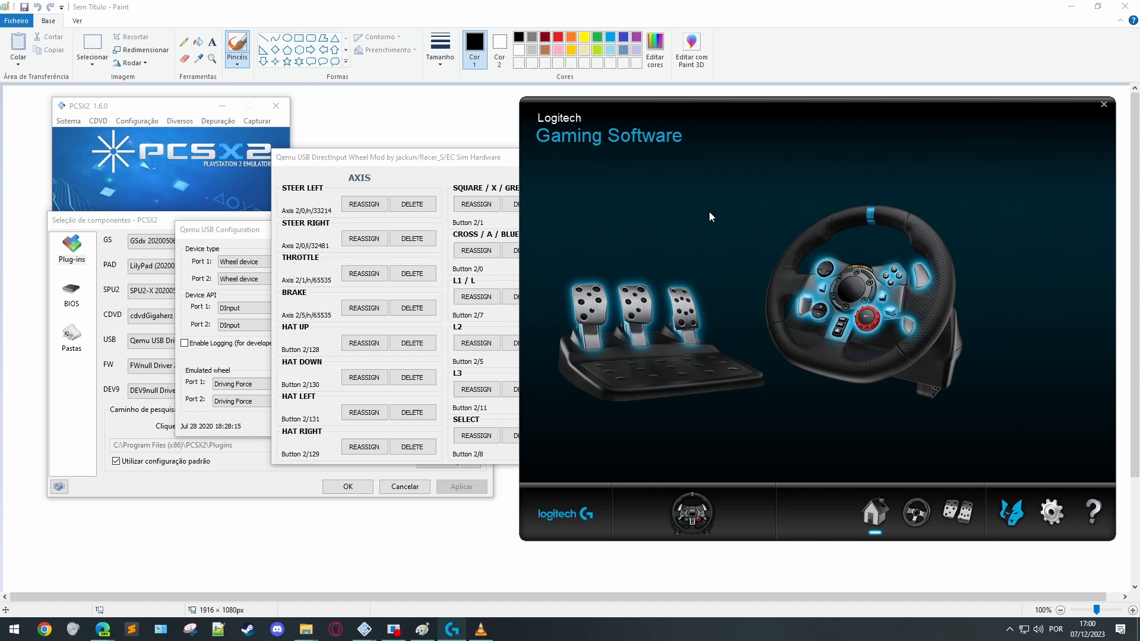
mouse_move(913, 362)
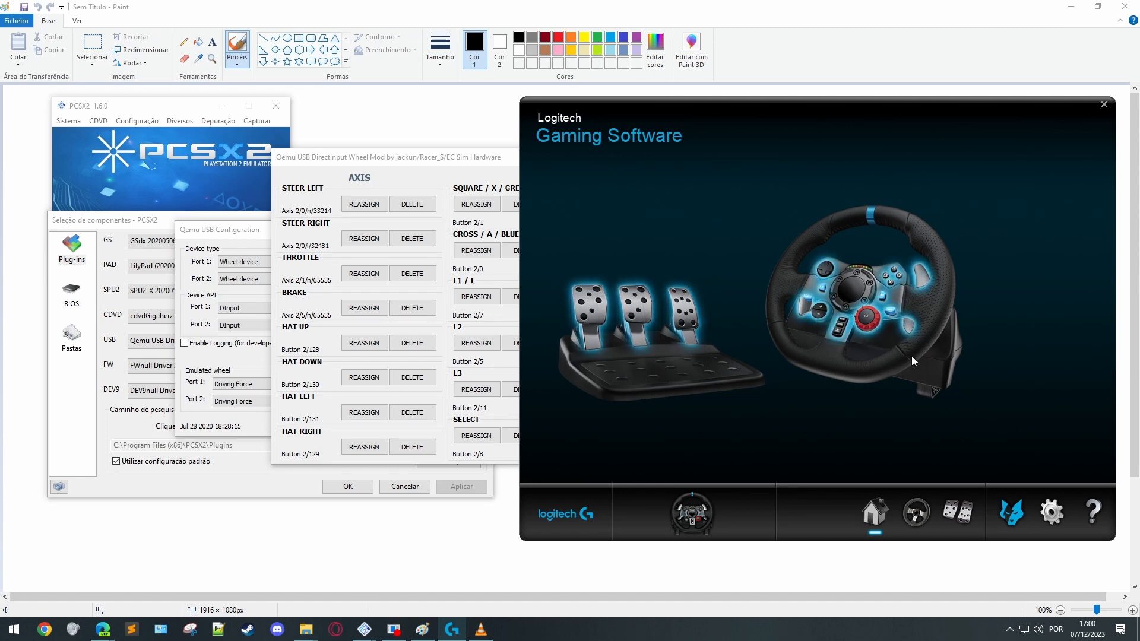
mouse_move(1013, 335)
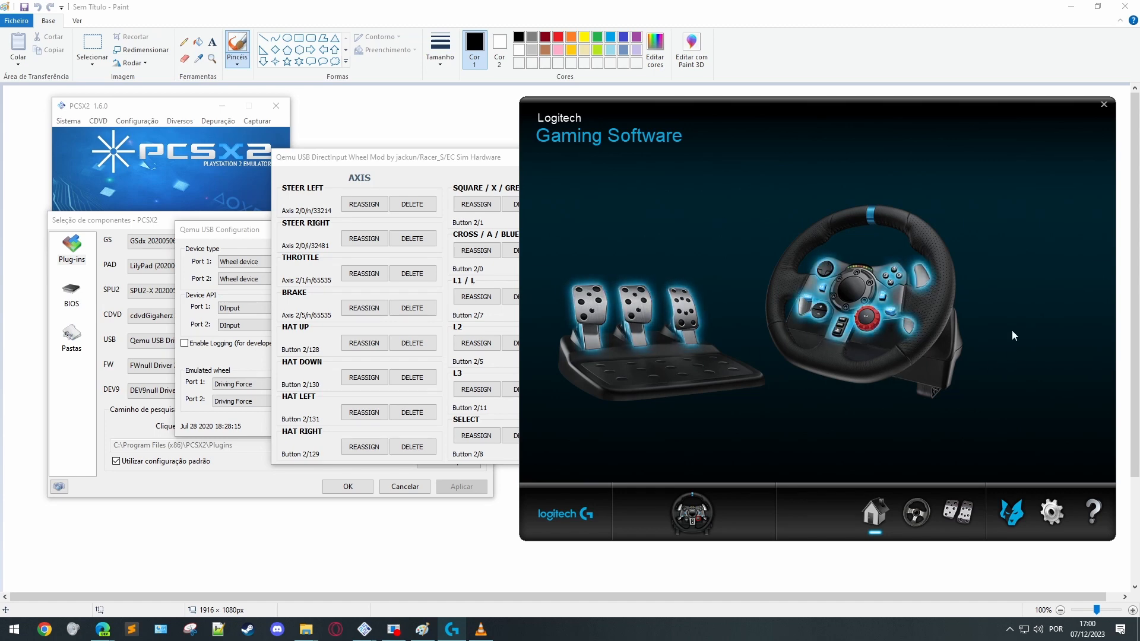
mouse_move(1032, 267)
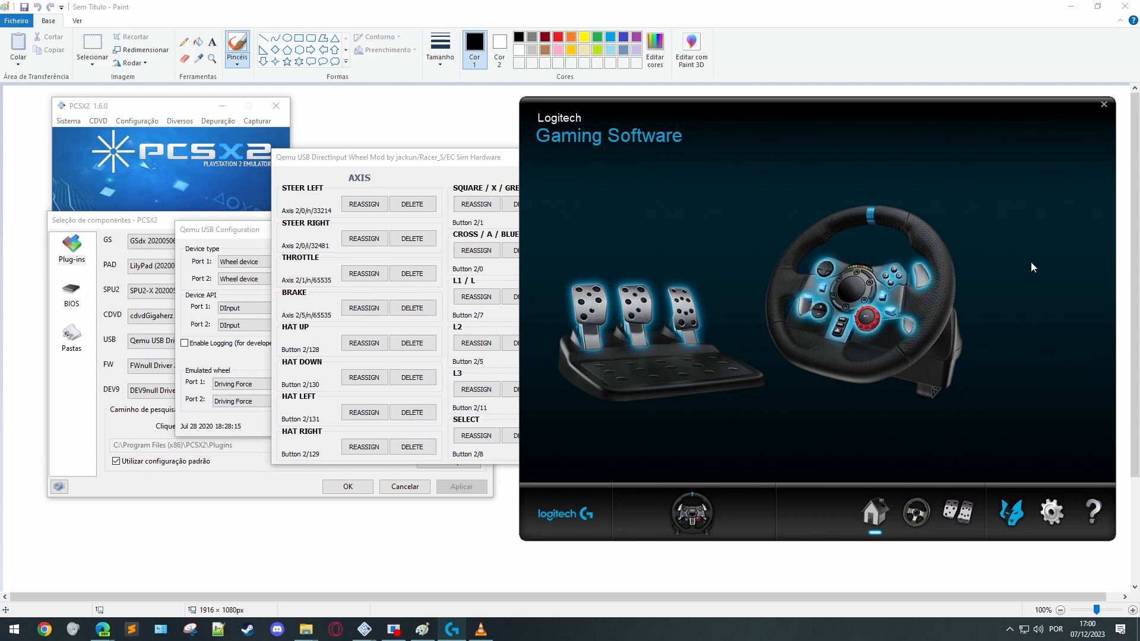
mouse_move(1040, 318)
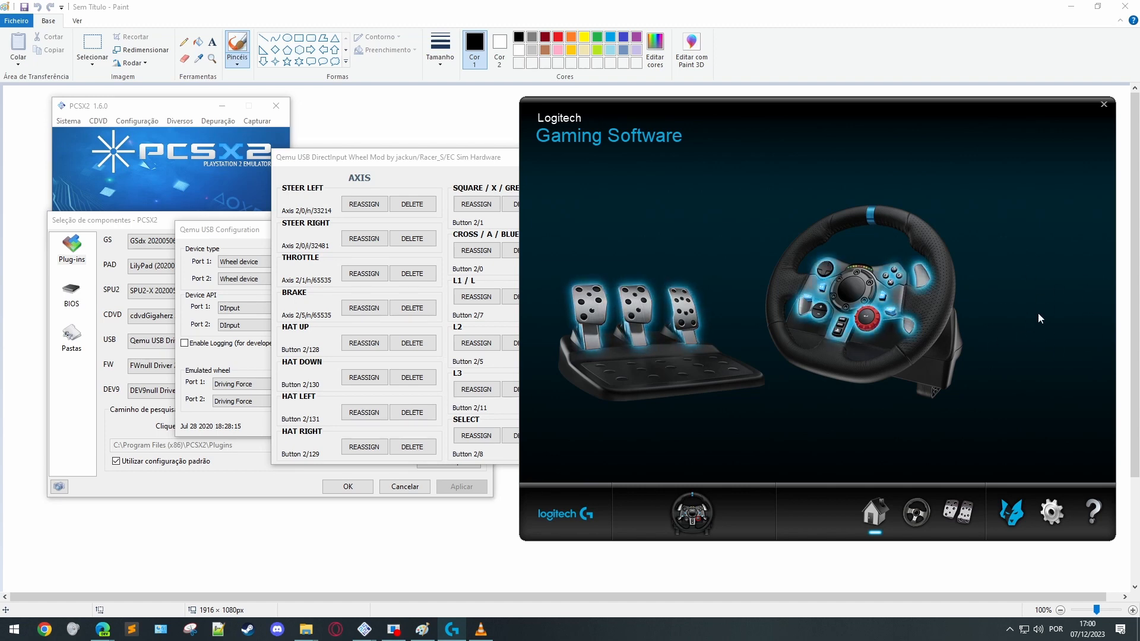
mouse_move(994, 284)
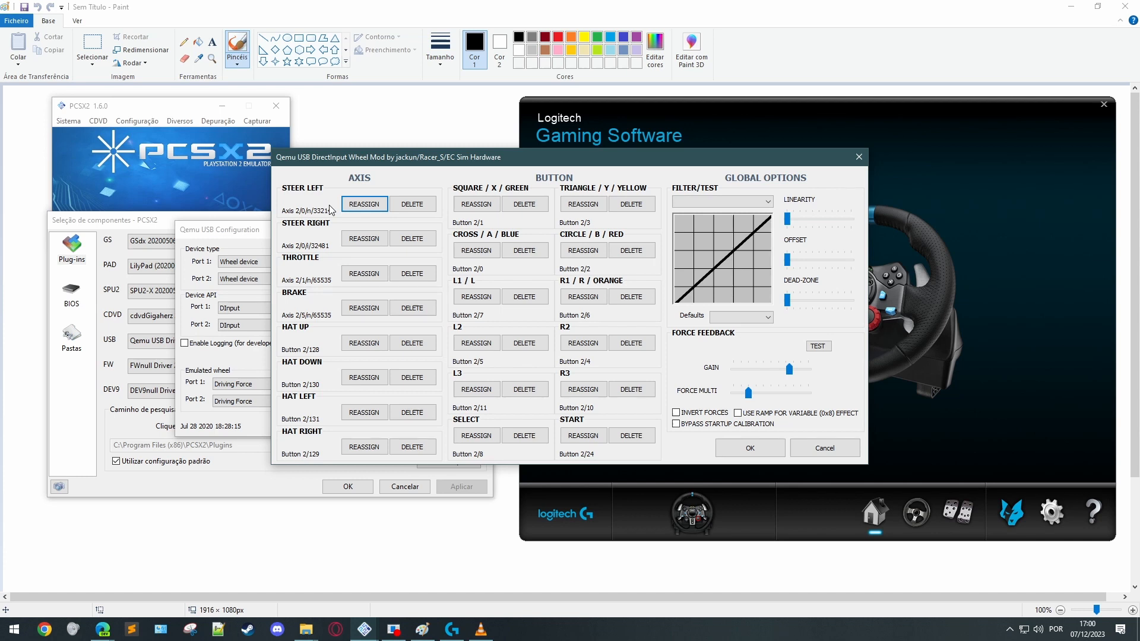
- Reassign STEER LEFT to the G29 wheel's steering axis
left_click(365, 204)
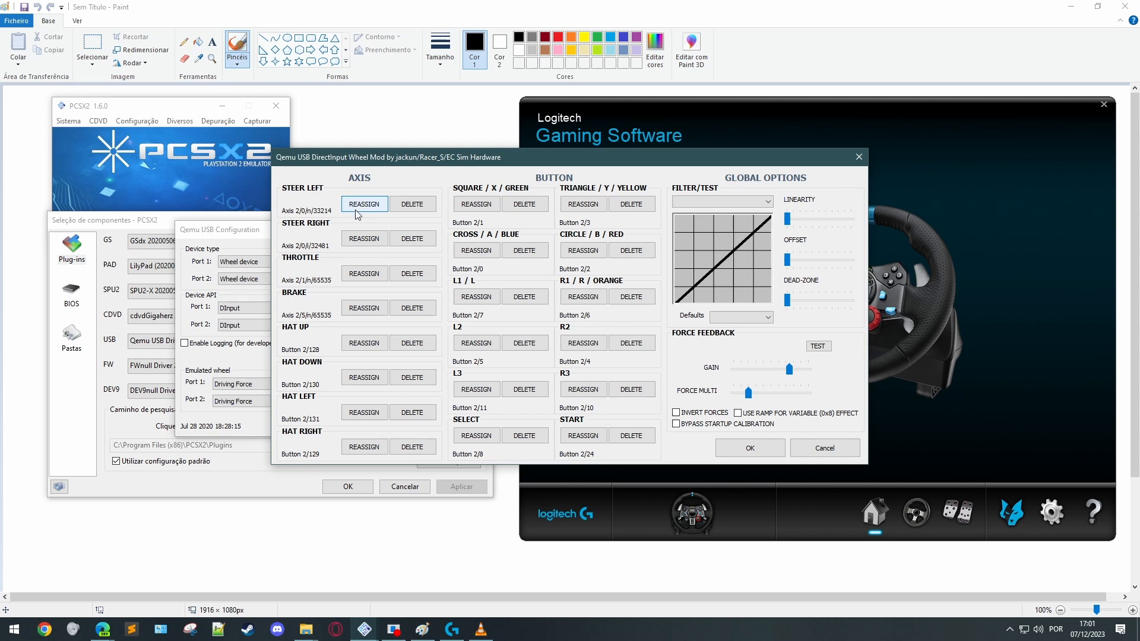
left_click(364, 203)
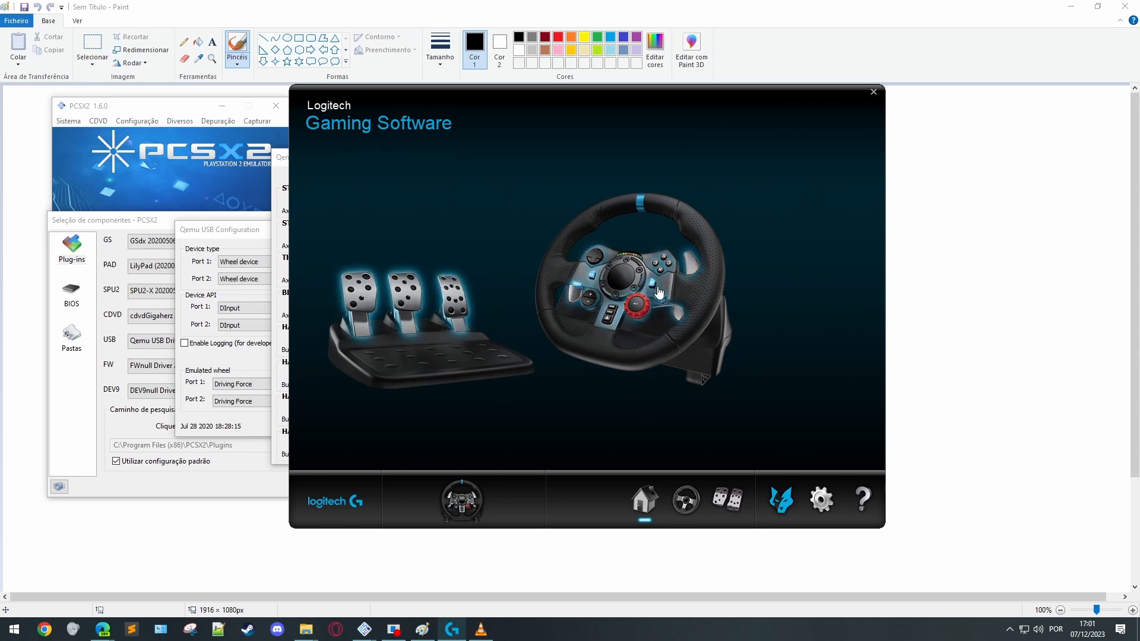
mouse_move(592, 282)
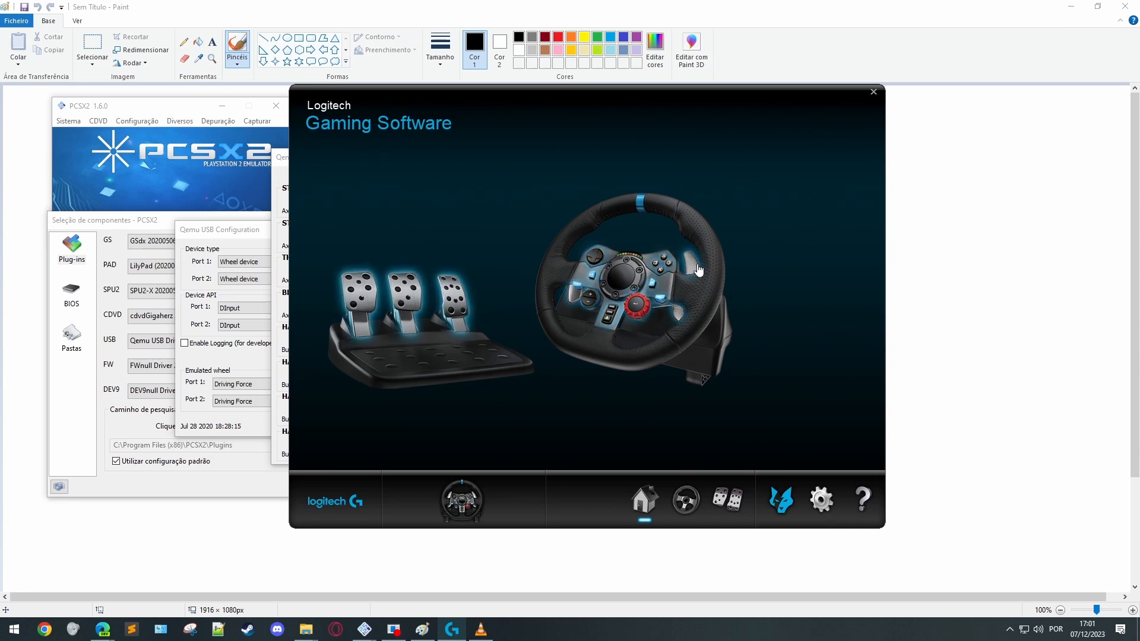
mouse_move(690, 264)
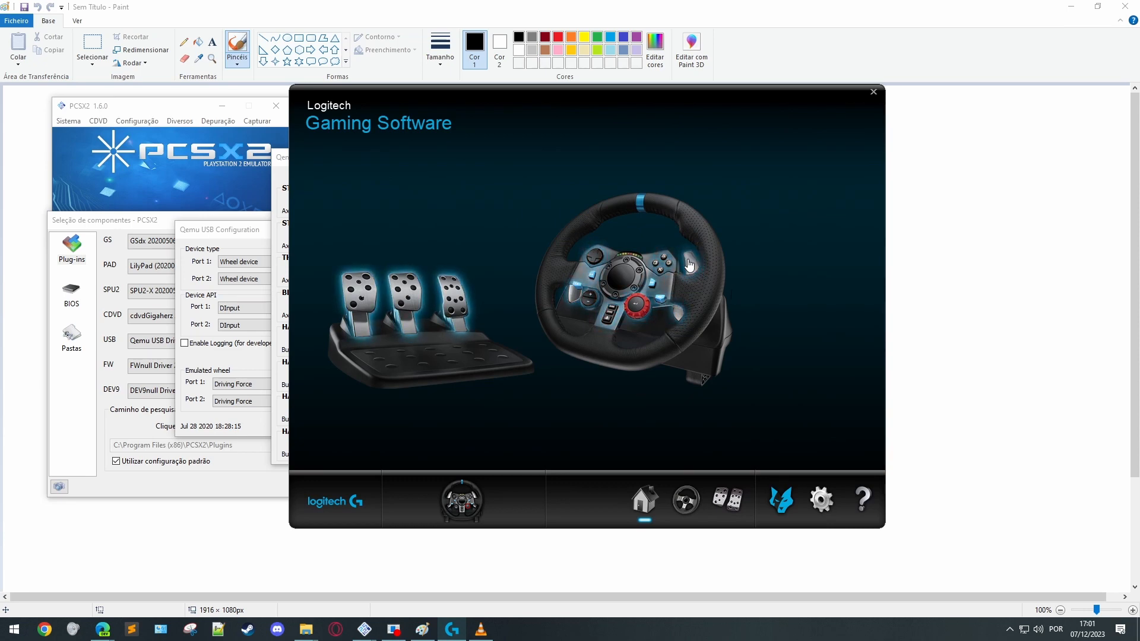
mouse_move(703, 264)
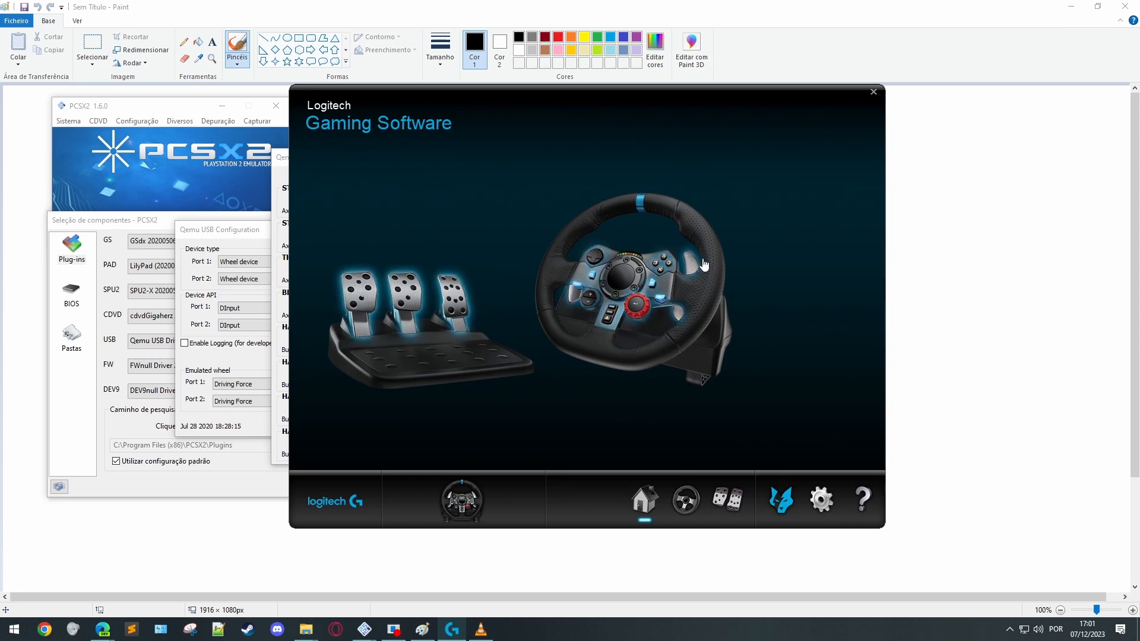